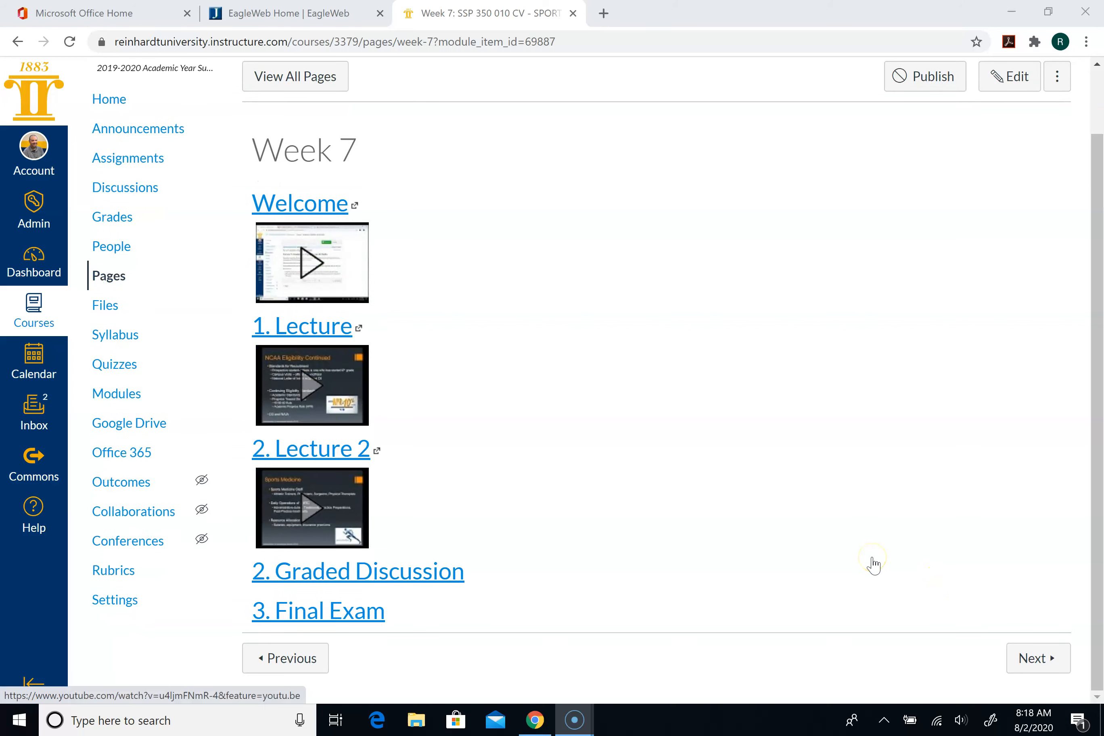
pyautogui.moveTo(522, 486)
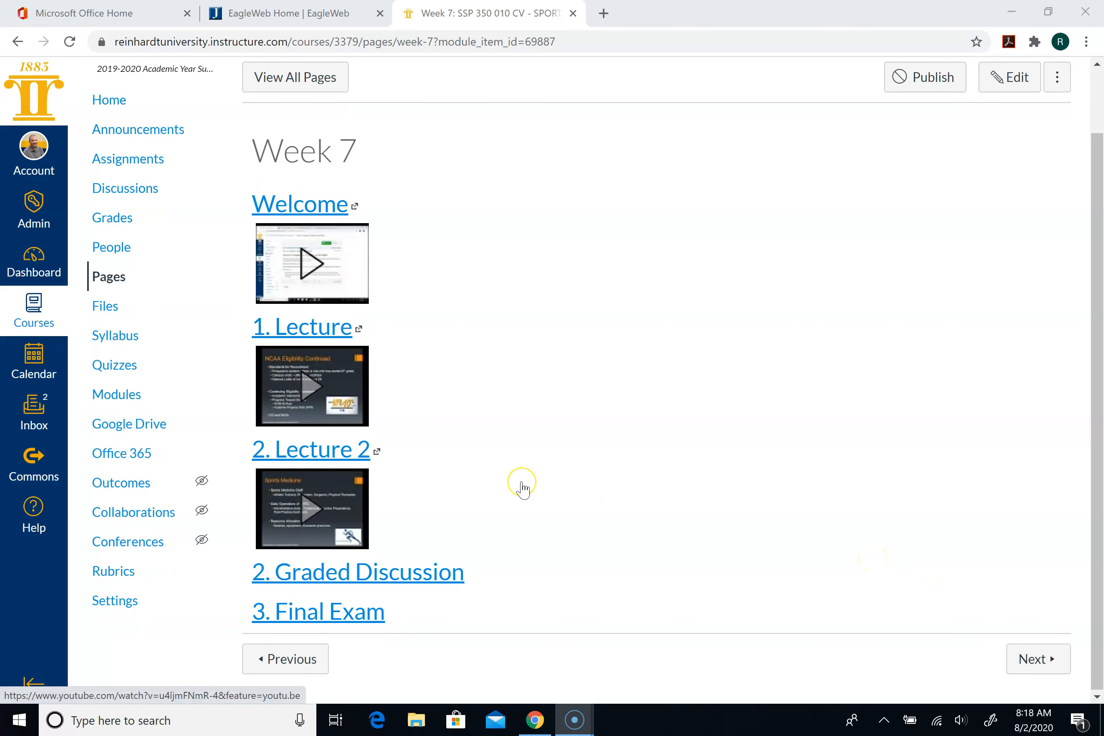
pyautogui.moveTo(523, 489)
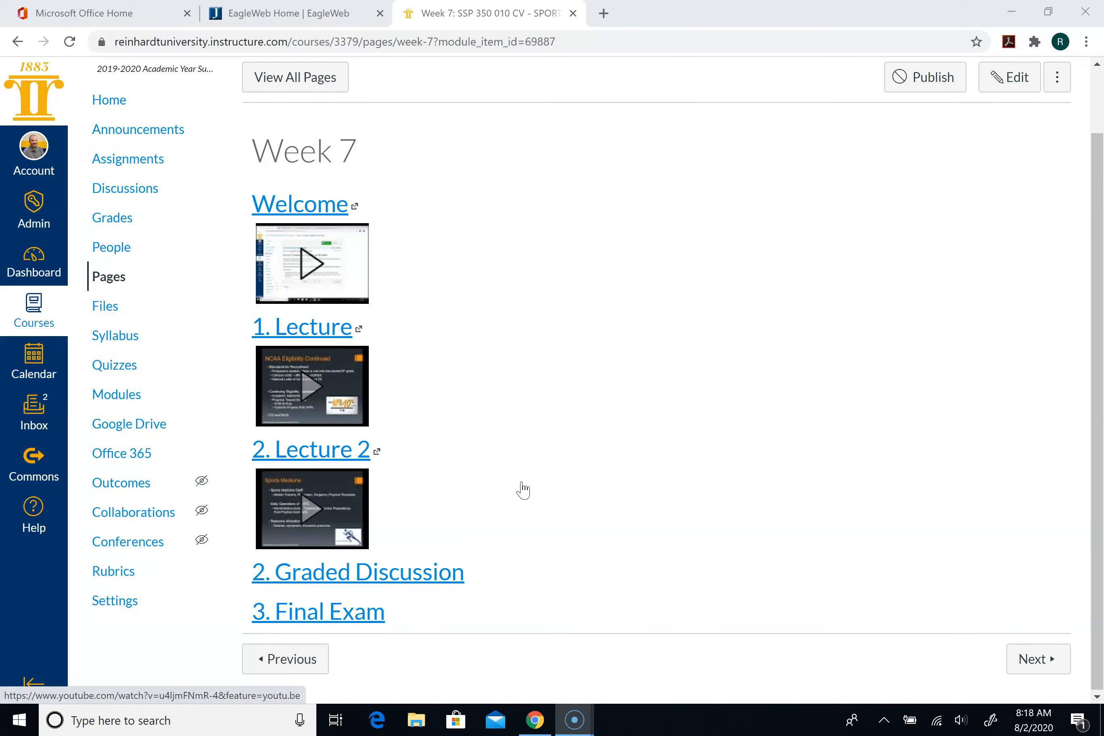
pyautogui.moveTo(360, 612)
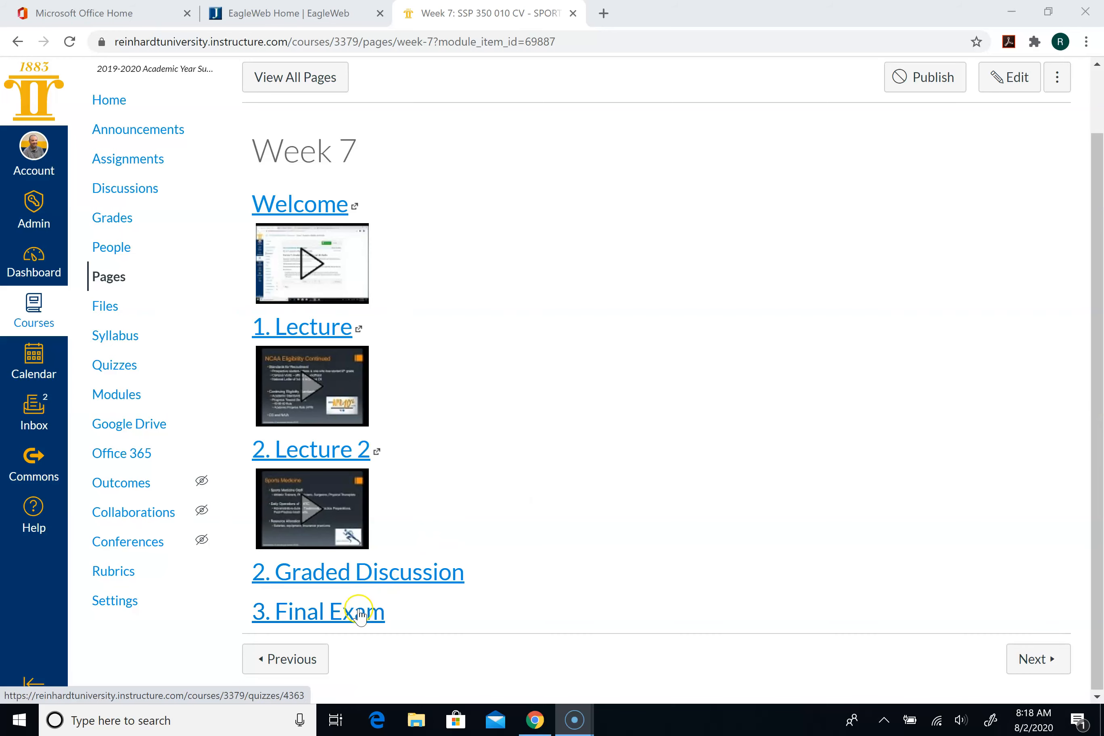
# - Open the SSP 350 Online Exam quiz (published, 15 points, due Aug 8) from the '3. Final Exam' link
pyautogui.click(317, 612)
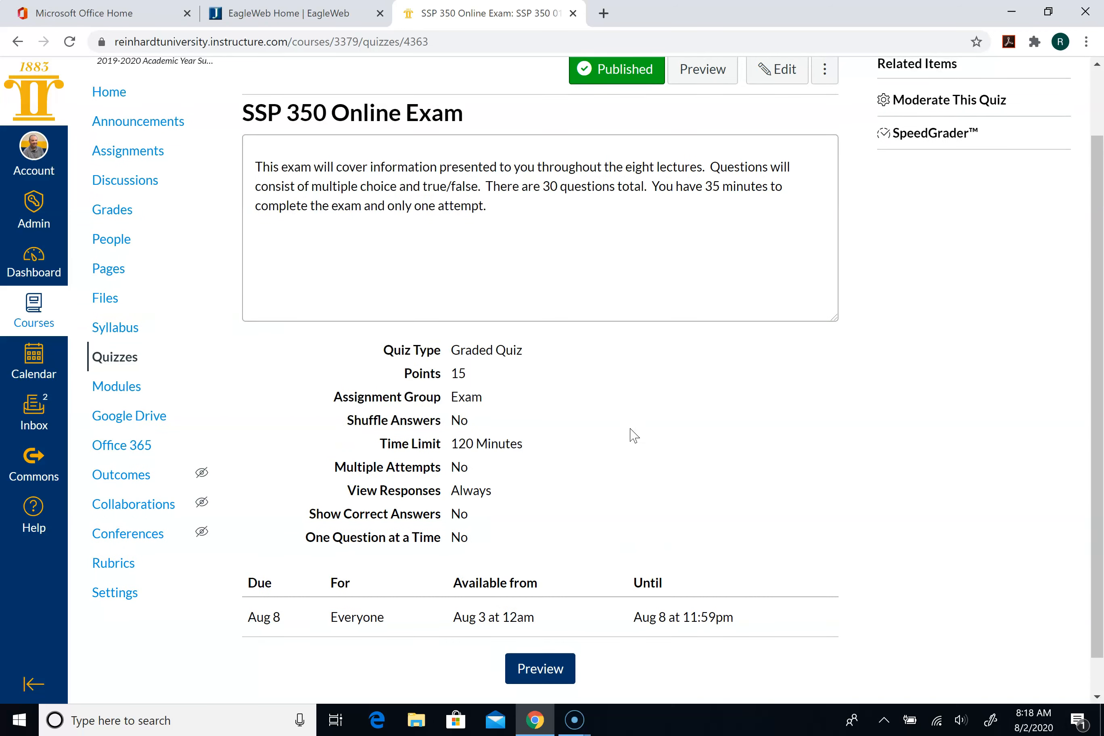
pyautogui.scroll(3)
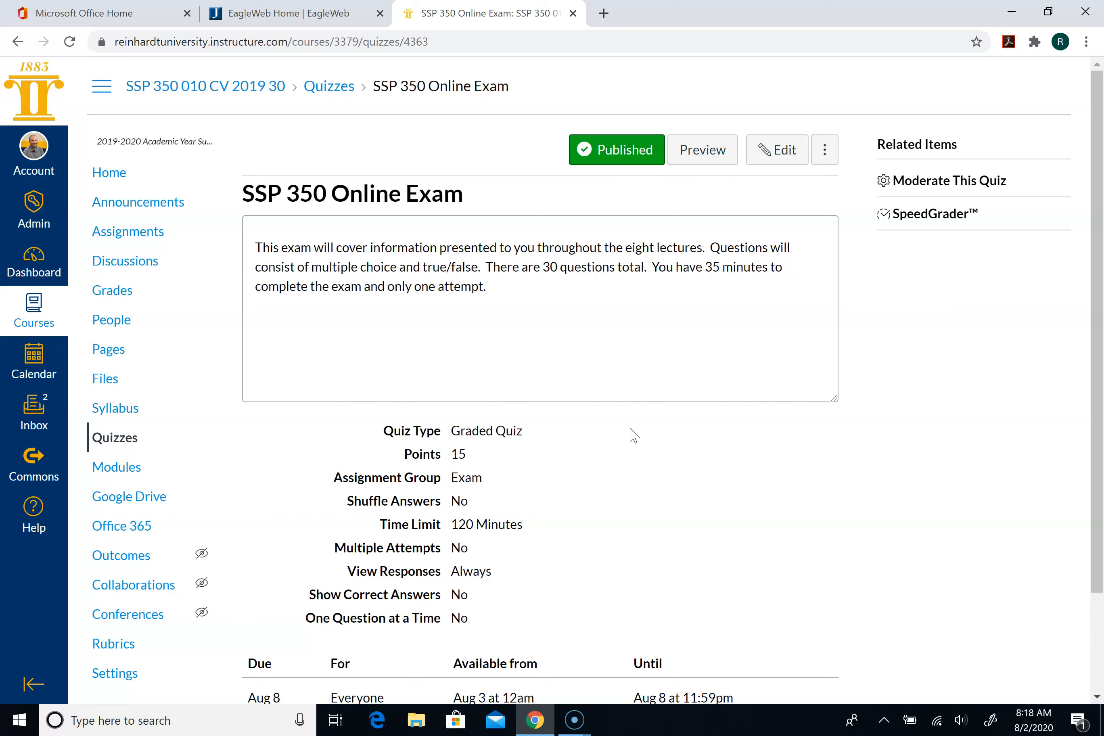
pyautogui.moveTo(129, 604)
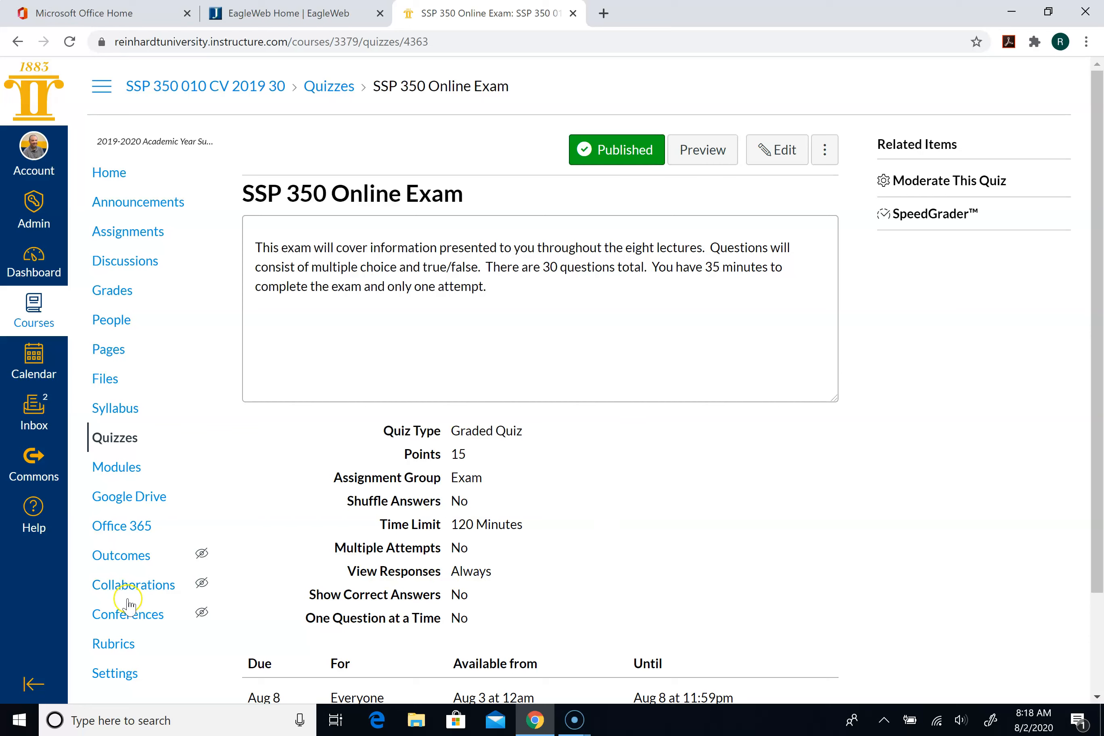